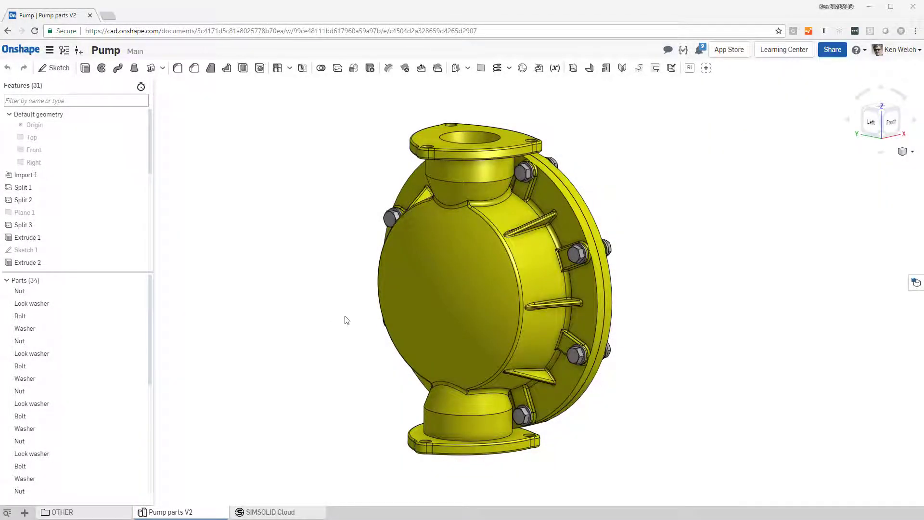
{"action": "mouse_move", "coordinate": [346, 329]}
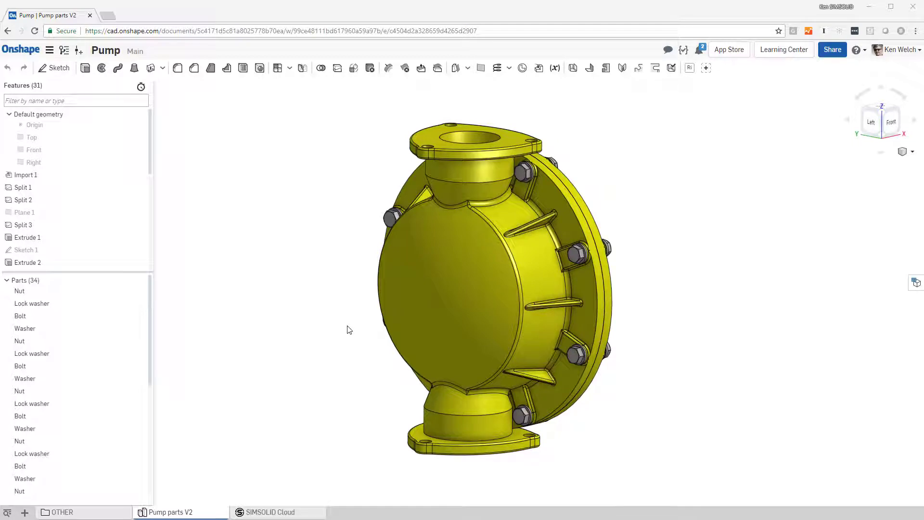
{"action": "mouse_move", "coordinate": [348, 306]}
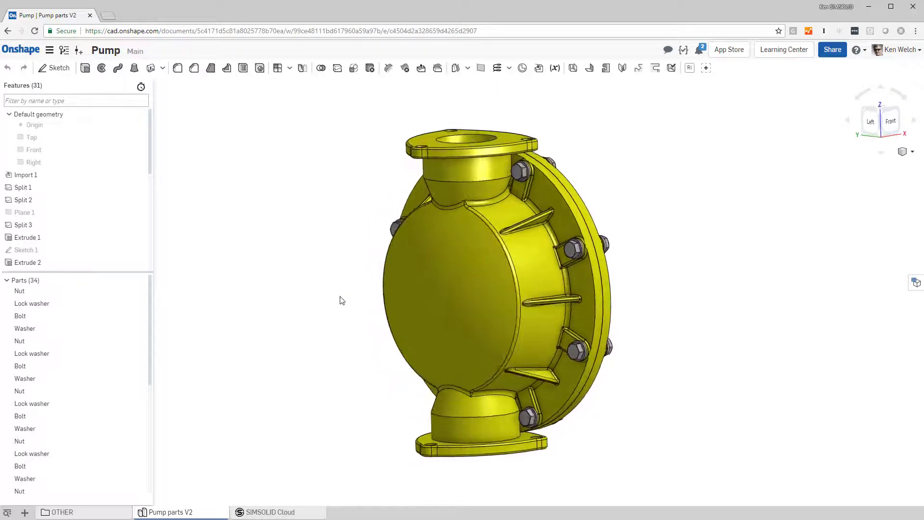
Load the pump project and highlight a bolt, its washer and nut in the Assembly list
{"action": "left_click_drag", "start_coordinate": [341, 300], "coordinate": [352, 290]}
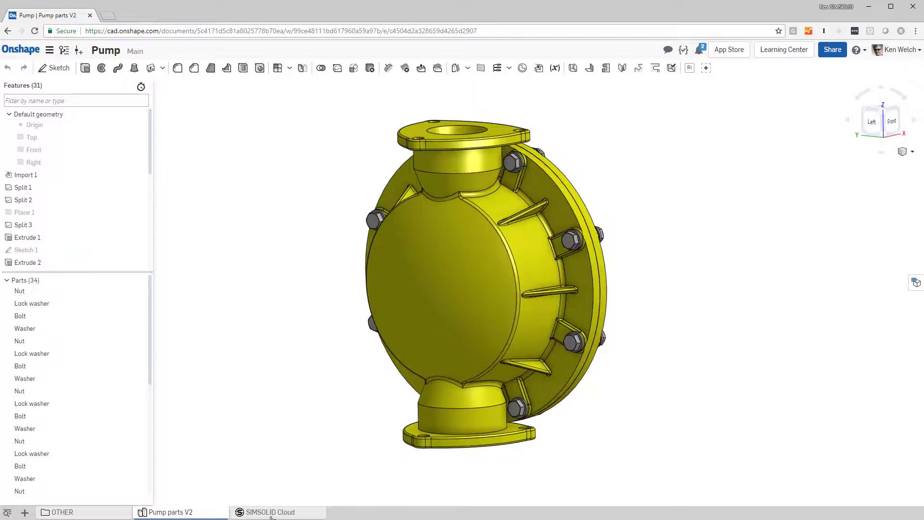
{"action": "left_click", "coordinate": [270, 512]}
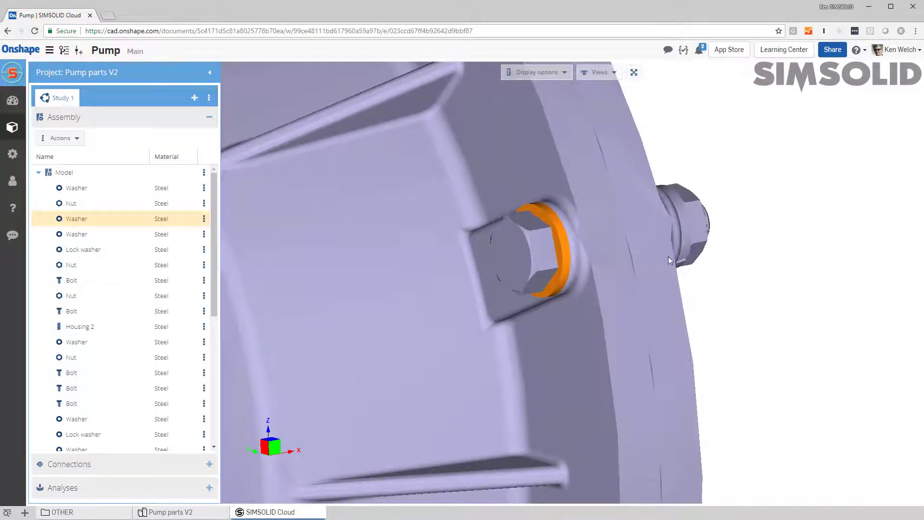
{"action": "left_click", "coordinate": [71, 373]}
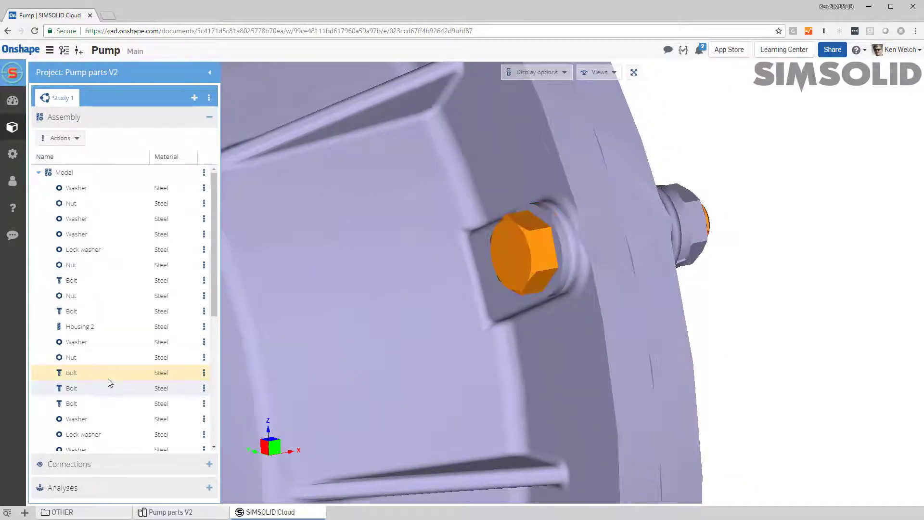
{"action": "left_click", "coordinate": [77, 219]}
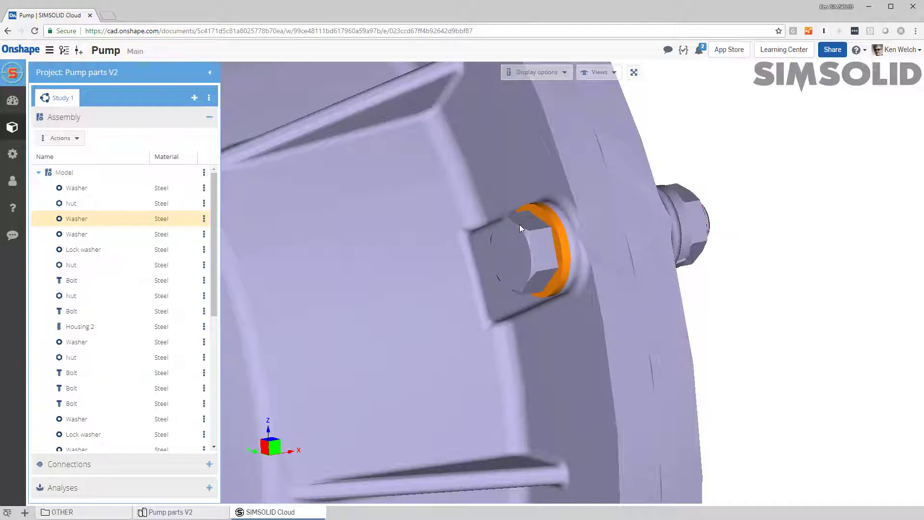
{"action": "left_click", "coordinate": [70, 203]}
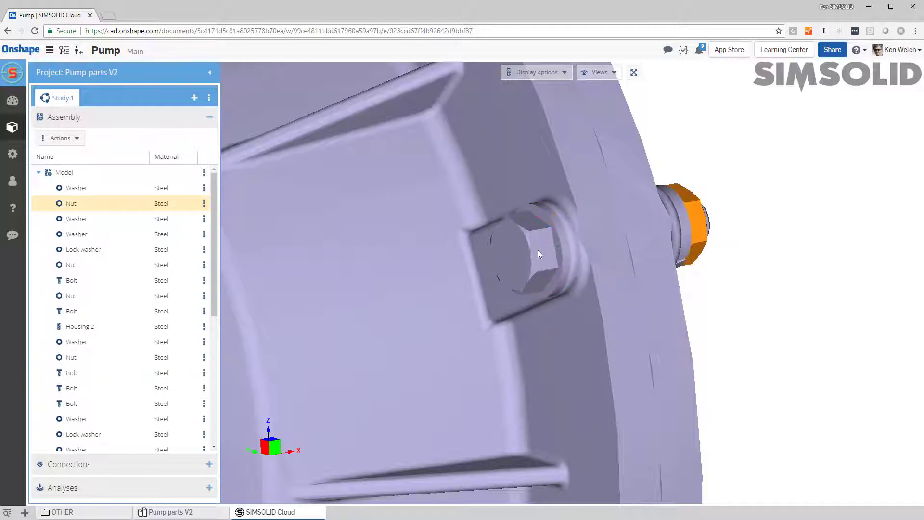
Review the bolt's part information and dismiss it
{"action": "left_click", "coordinate": [71, 372]}
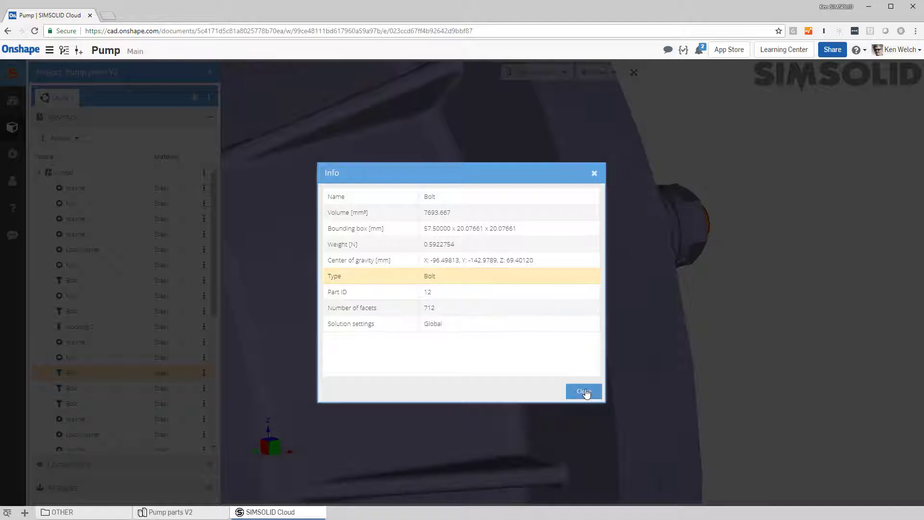
{"action": "left_click", "coordinate": [584, 392]}
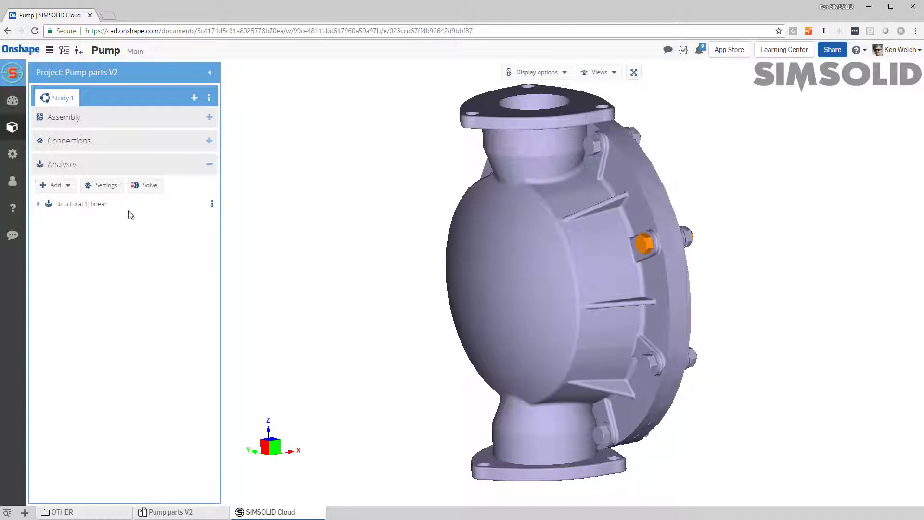
Add a linear structural analysis with an immovable constraint on the bottom flange face
{"action": "left_click", "coordinate": [54, 185]}
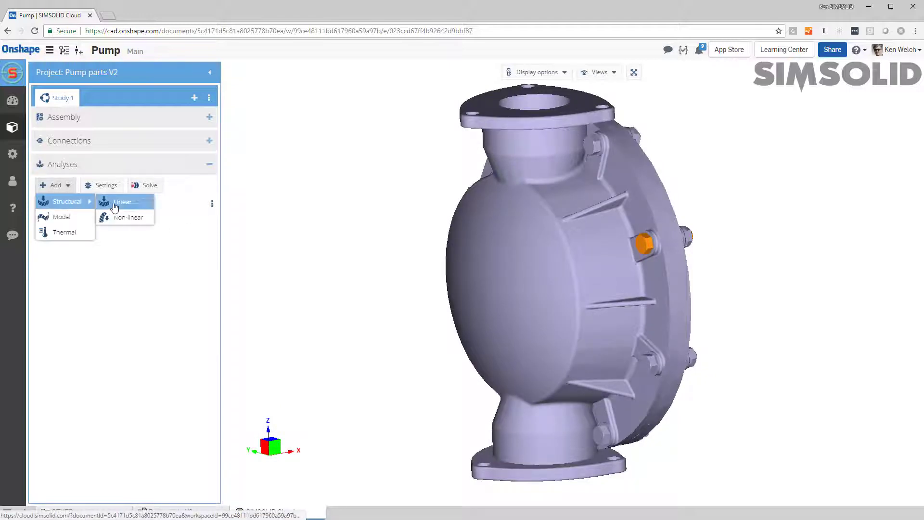
{"action": "left_click", "coordinate": [123, 202]}
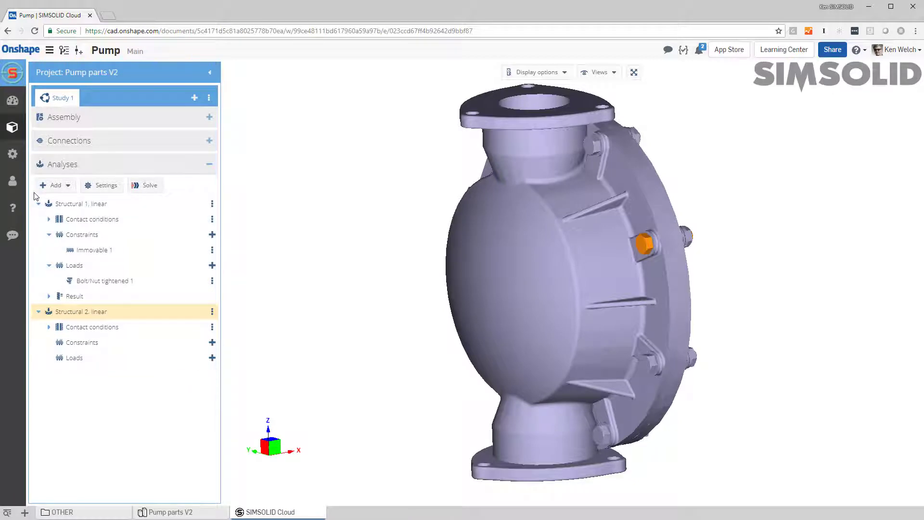
{"action": "left_click", "coordinate": [38, 204]}
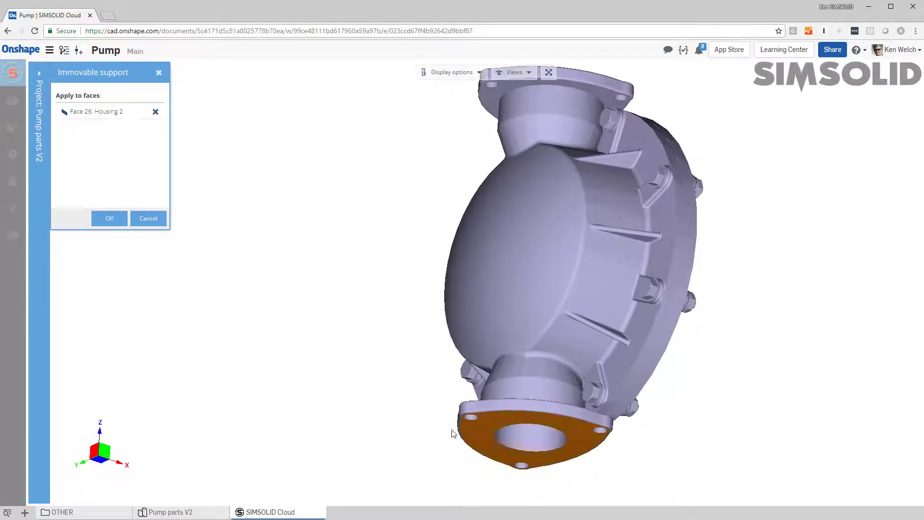
{"action": "left_click", "coordinate": [110, 218]}
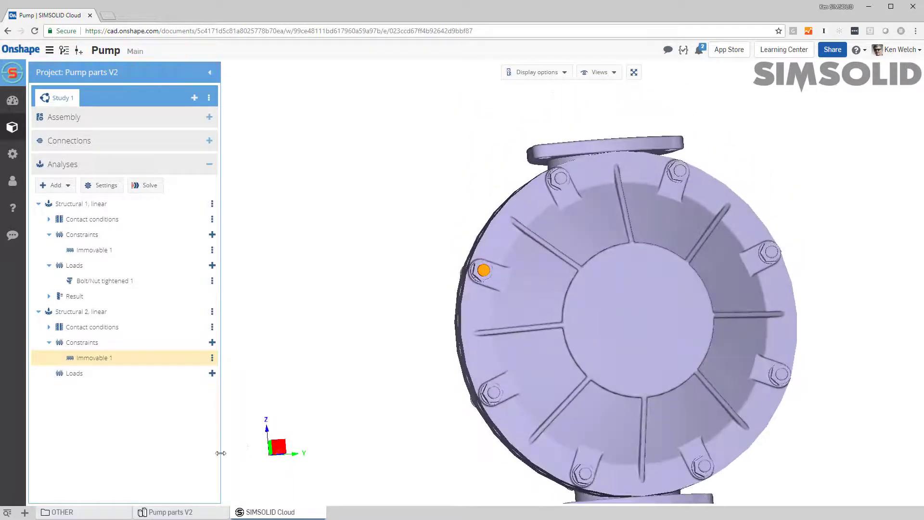
Start a Bolt / Nut tightening load and select all the cover flange bolts
{"action": "left_click", "coordinate": [212, 374]}
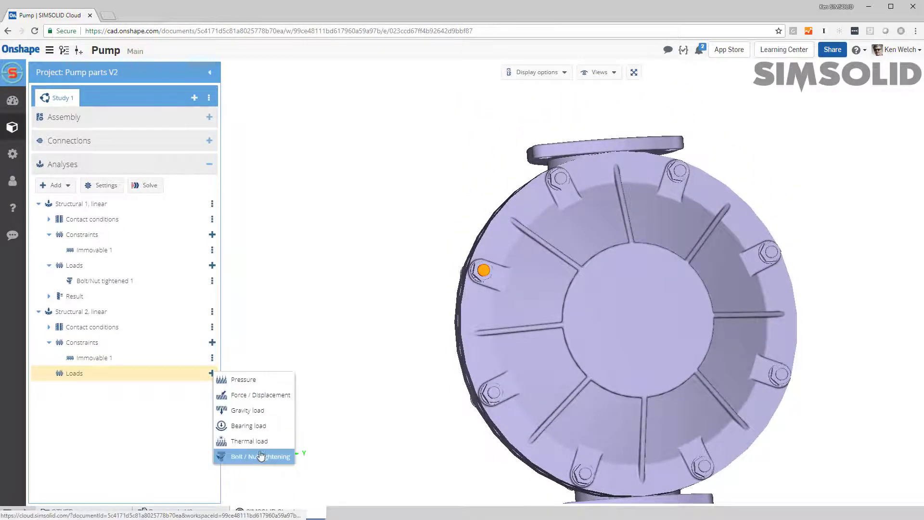
{"action": "left_click", "coordinate": [259, 456]}
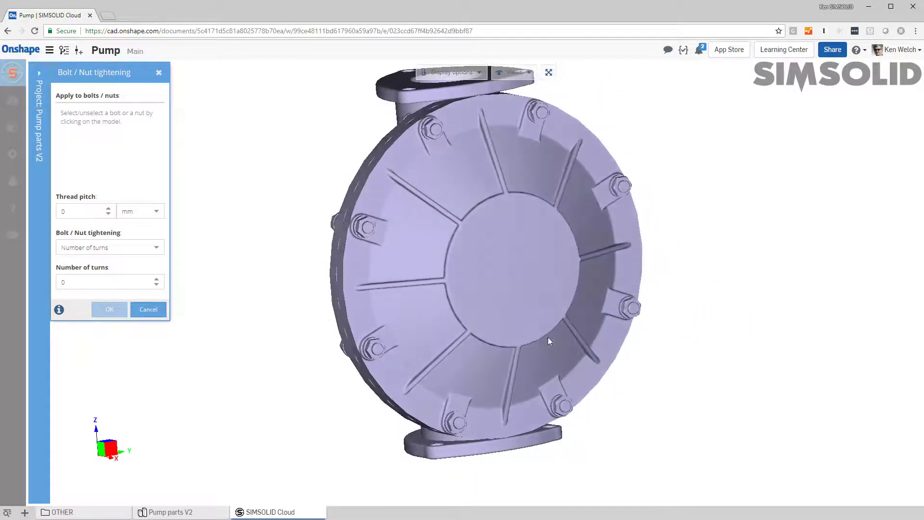
{"action": "left_click", "coordinate": [364, 231]}
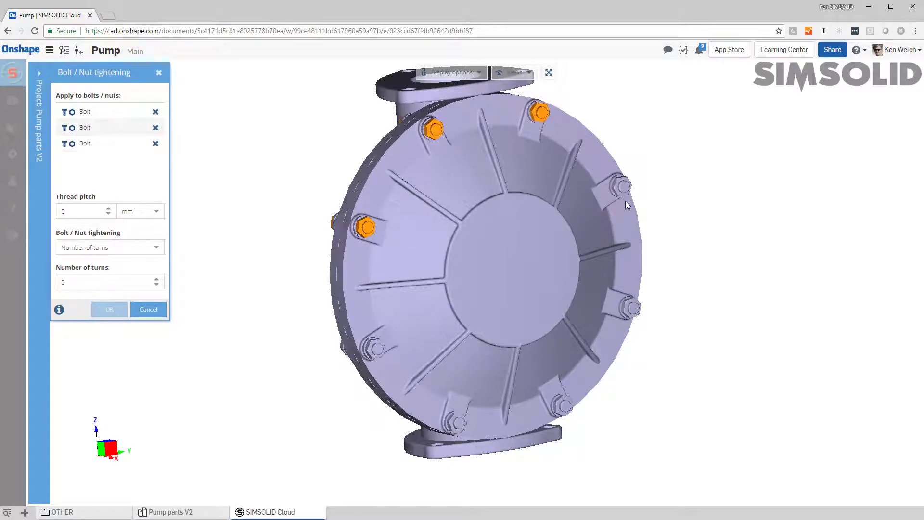
{"action": "left_click", "coordinate": [621, 186]}
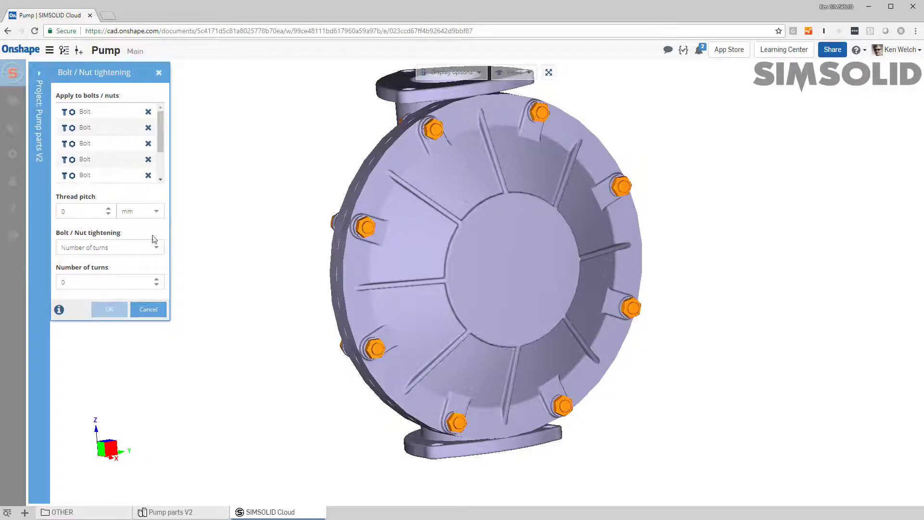
{"action": "left_click", "coordinate": [79, 211]}
{"action": "type", "text": "1"}
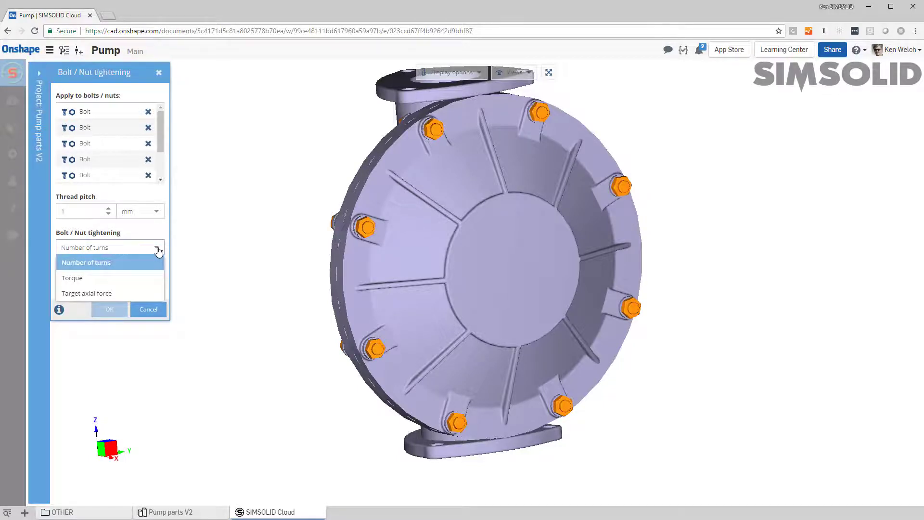
Tighten the bolts by 10 N·m torque with 1 mm pitch and 0.1 friction
{"action": "left_click", "coordinate": [72, 278]}
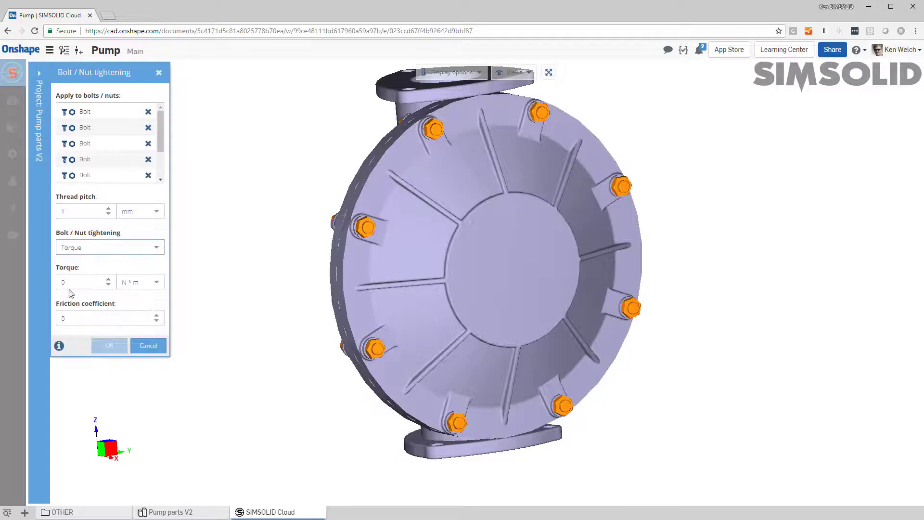
{"action": "type", "text": "10"}
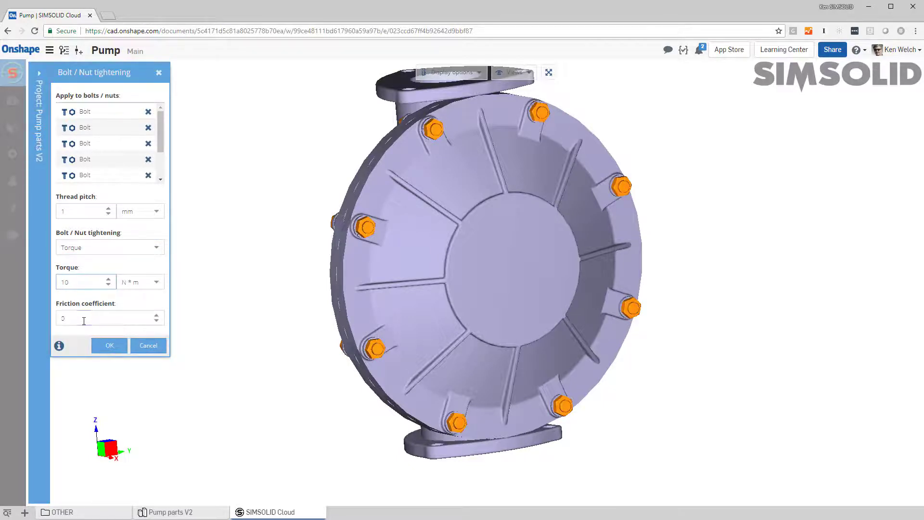
{"action": "type", "text": "0.1"}
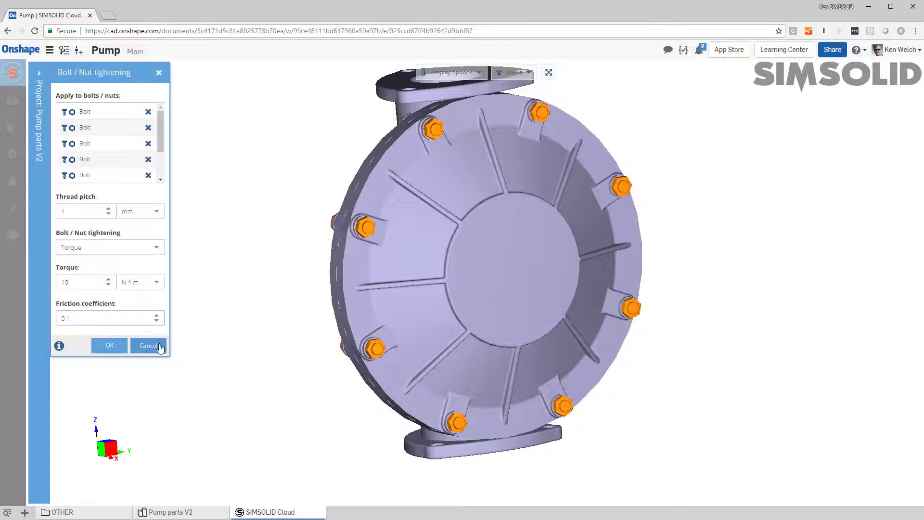
{"action": "left_click", "coordinate": [109, 346]}
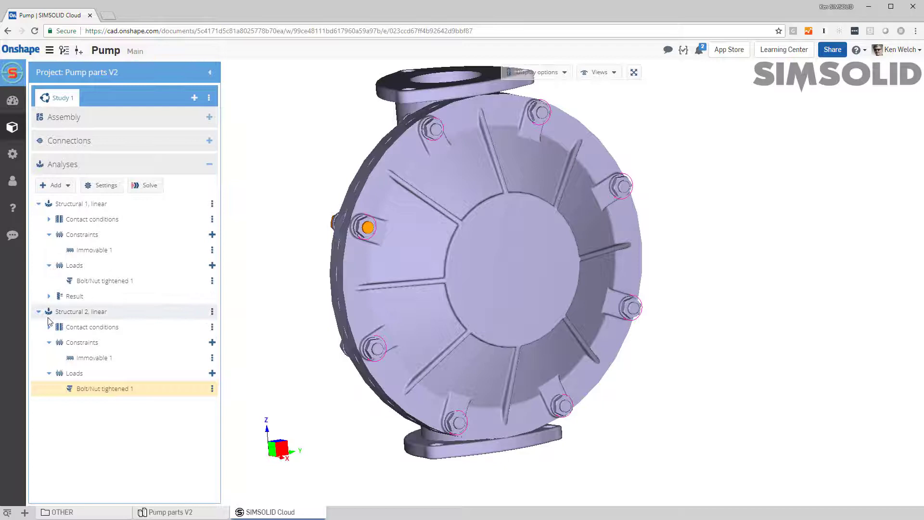
Solve Structural 2, linear and list the plottable result types over the safety factor plot
{"action": "right_click", "coordinate": [80, 312]}
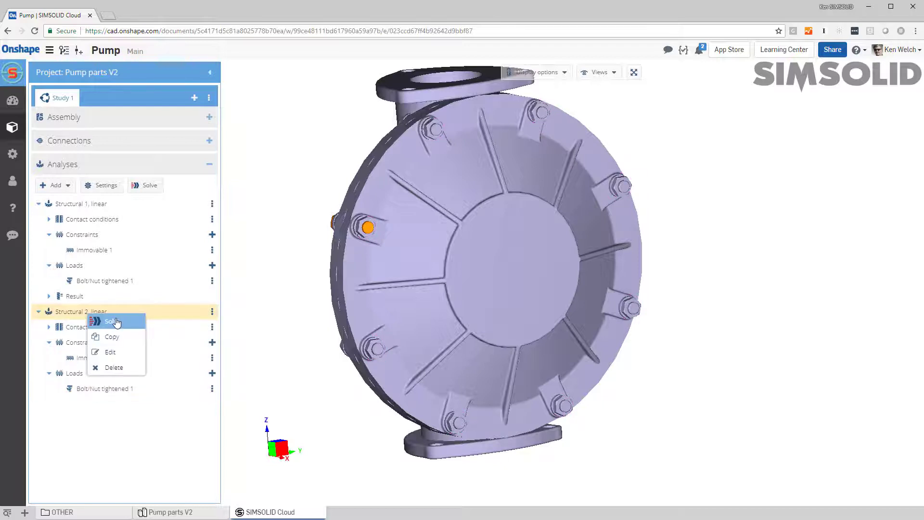
{"action": "left_click", "coordinate": [110, 322]}
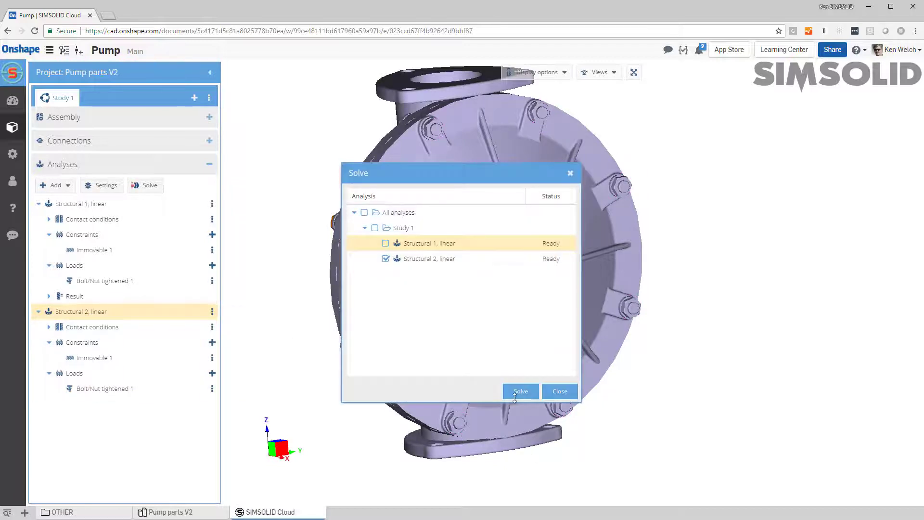
{"action": "left_click", "coordinate": [521, 391]}
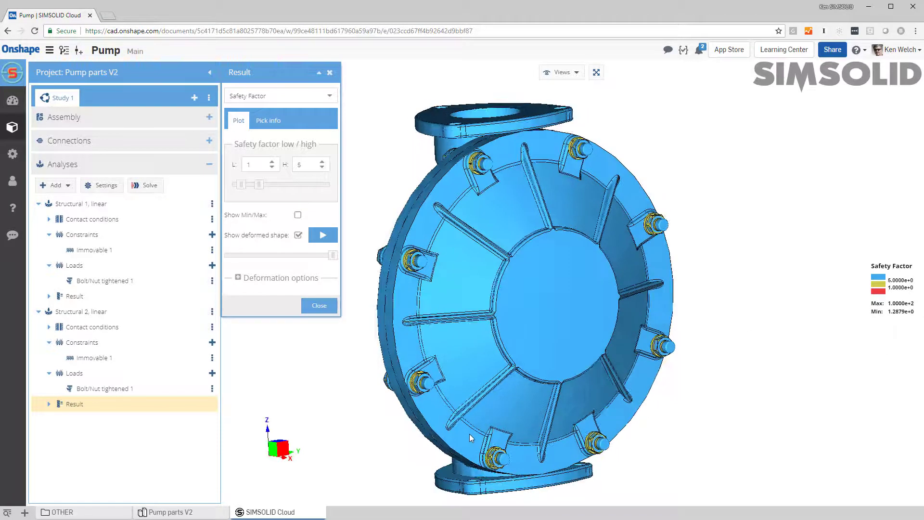
{"action": "left_click_drag", "start_coordinate": [472, 438], "coordinate": [516, 398]}
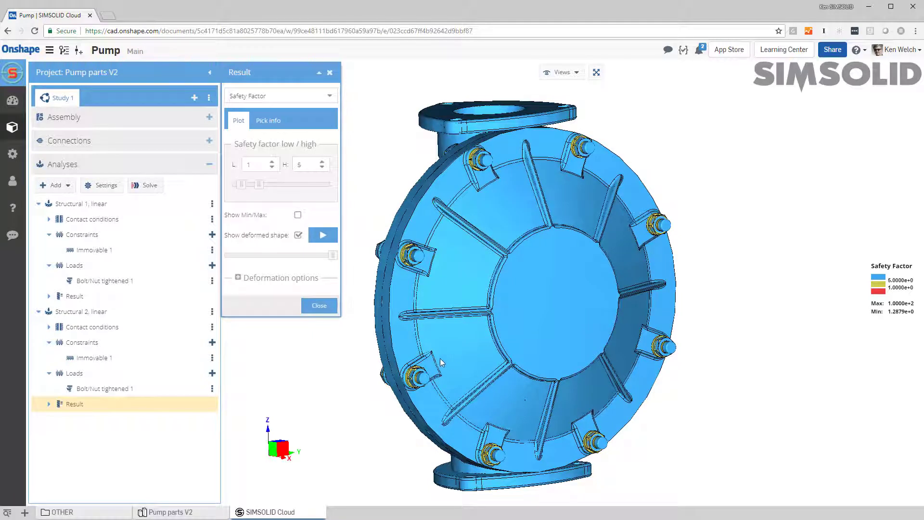
{"action": "left_click", "coordinate": [281, 96]}
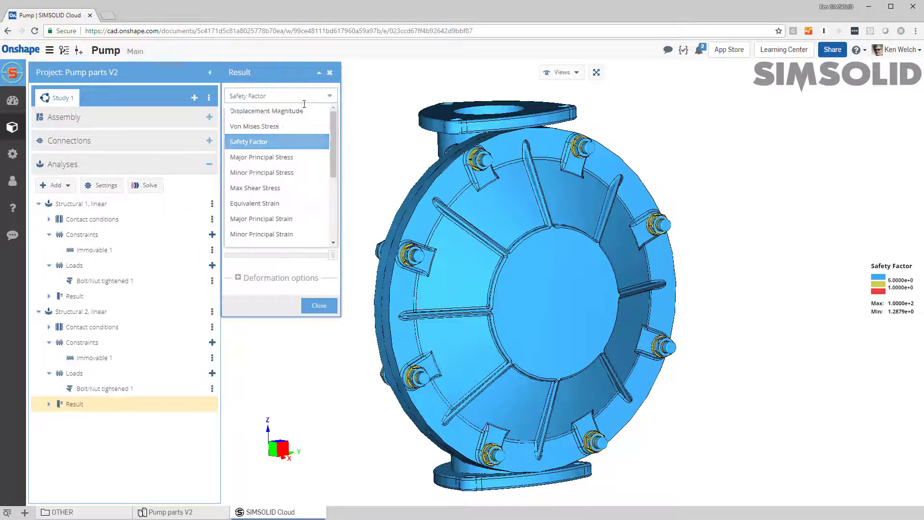
Show the Von Mises stress result and expand it to list reaction/contact and bolt/nut forces
{"action": "left_click", "coordinate": [254, 126]}
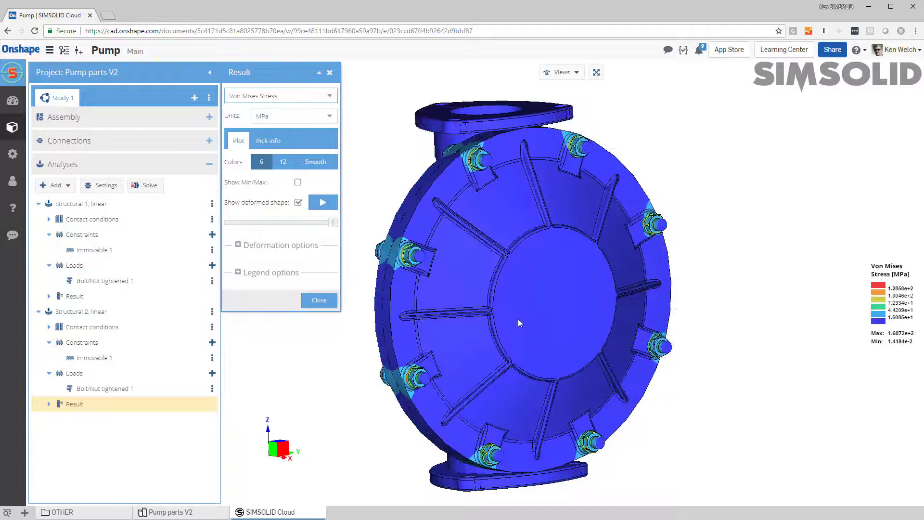
{"action": "left_click_drag", "start_coordinate": [519, 322], "coordinate": [548, 330]}
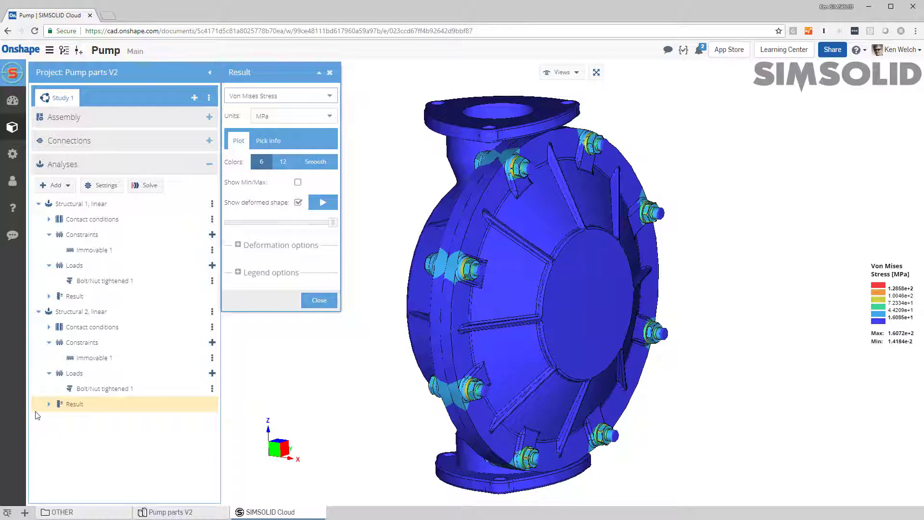
{"action": "left_click", "coordinate": [48, 403]}
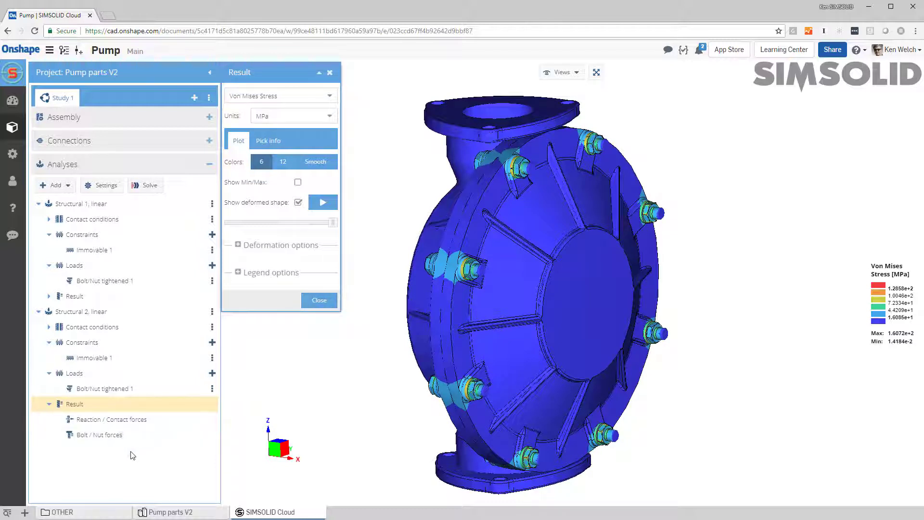
Open the Bolt / Nut forces table beside the model, inspect bolts and adjust its columns
{"action": "left_click", "coordinate": [99, 434]}
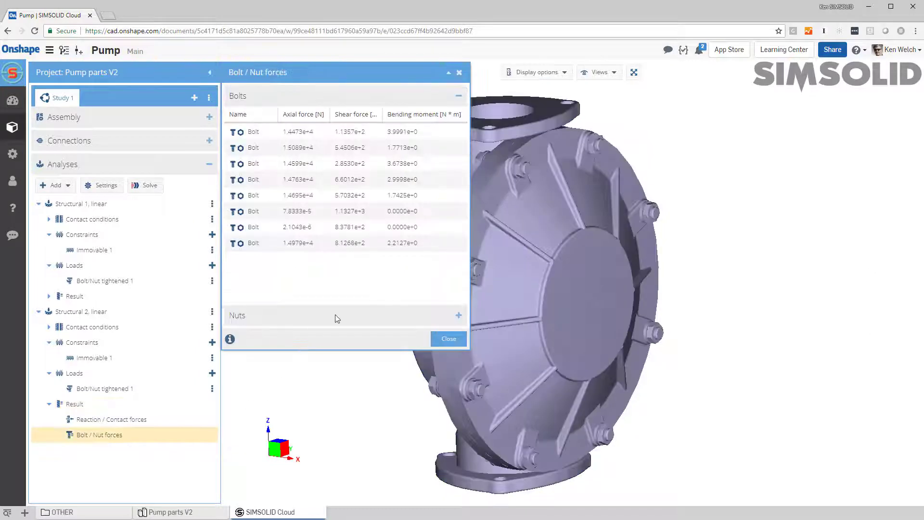
{"action": "left_click", "coordinate": [449, 339]}
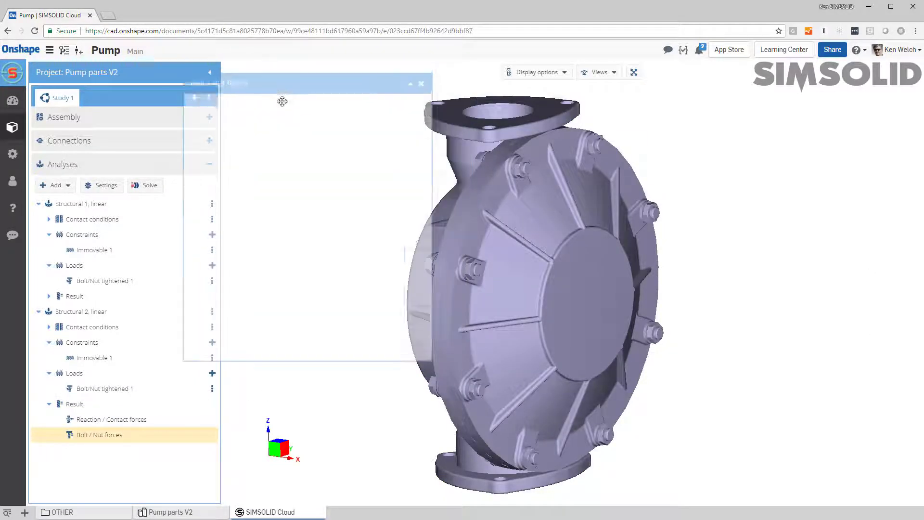
{"action": "left_click", "coordinate": [98, 434]}
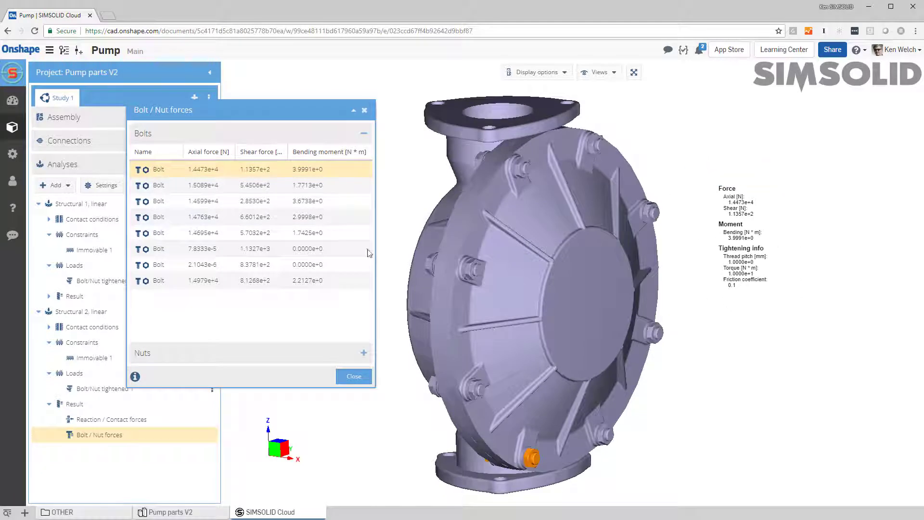
{"action": "left_click", "coordinate": [192, 200]}
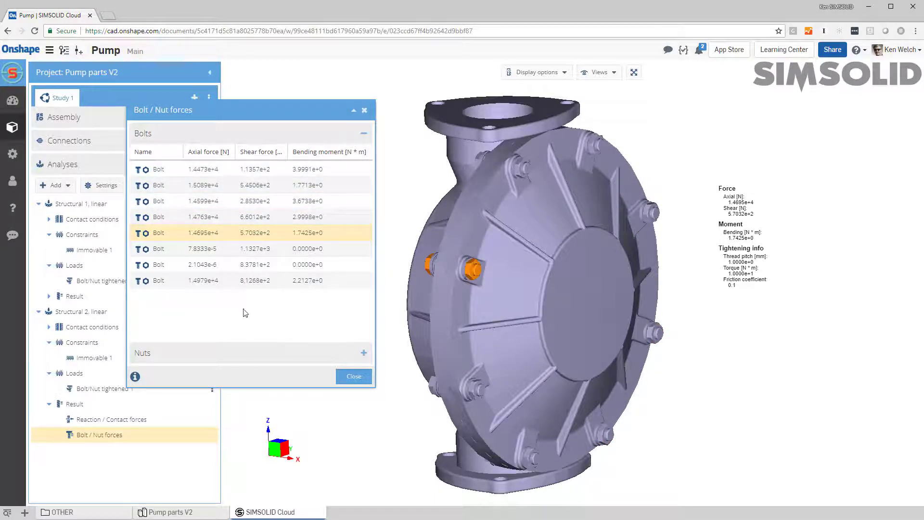
{"action": "mouse_move", "coordinate": [272, 144]}
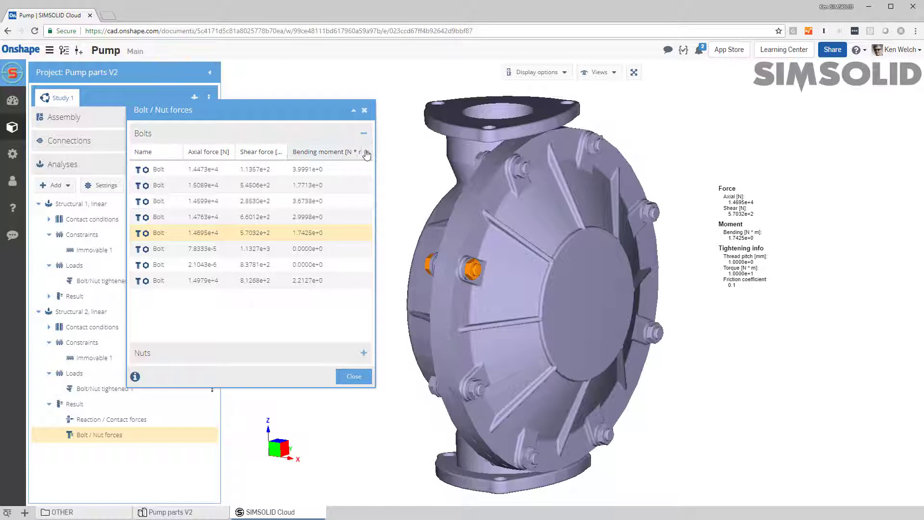
{"action": "left_click", "coordinate": [366, 152]}
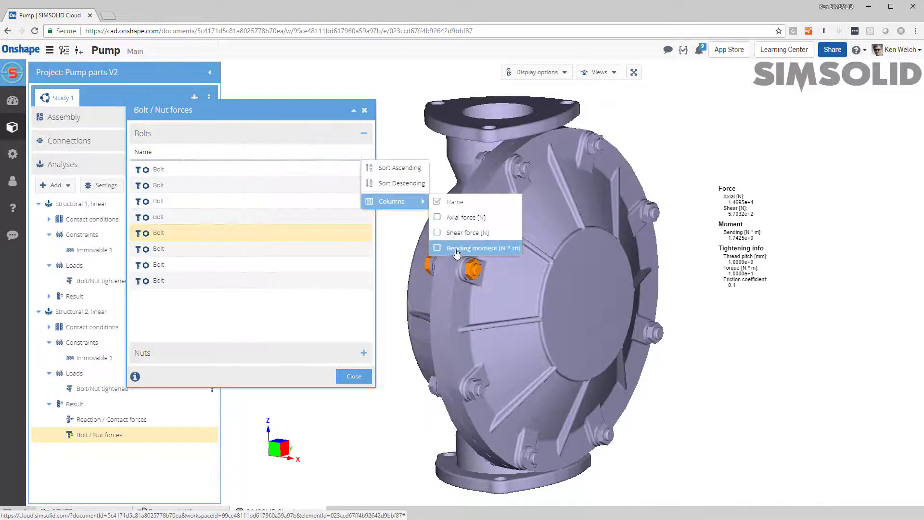
Reopen the bolt forces table narrowed to bolt names and check a bolt on the orbited pump
{"action": "left_click", "coordinate": [354, 376]}
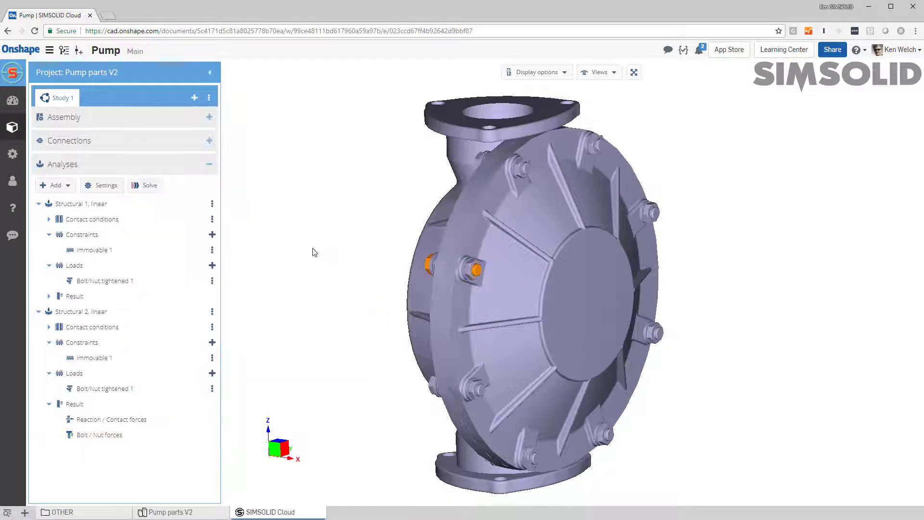
{"action": "left_click", "coordinate": [100, 435]}
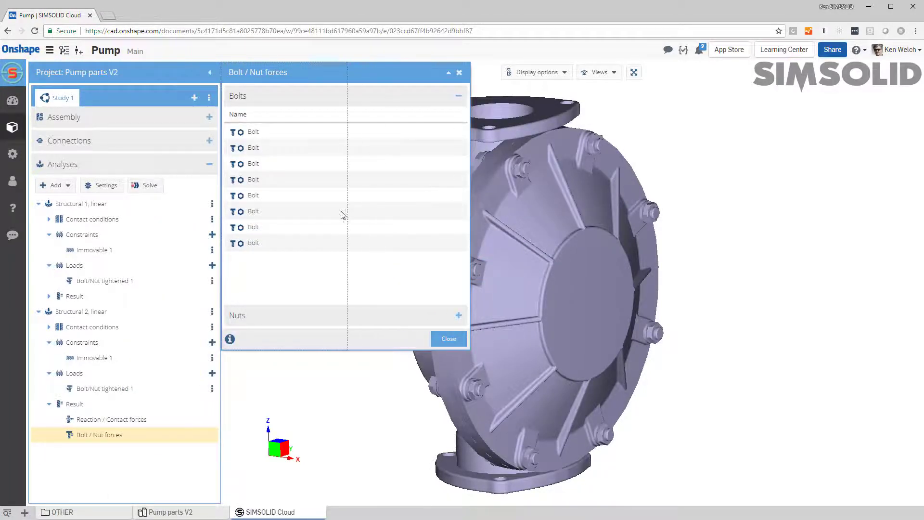
{"action": "left_click", "coordinate": [254, 243]}
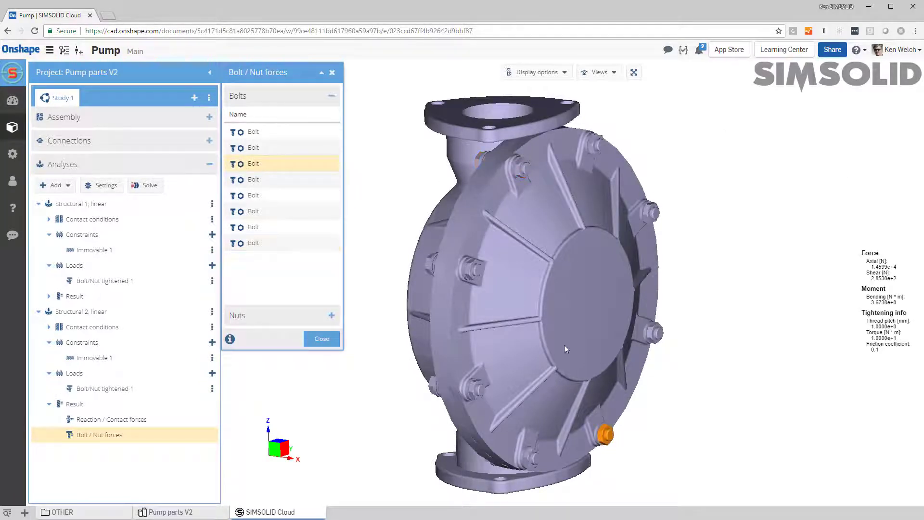
{"action": "left_click", "coordinate": [253, 194]}
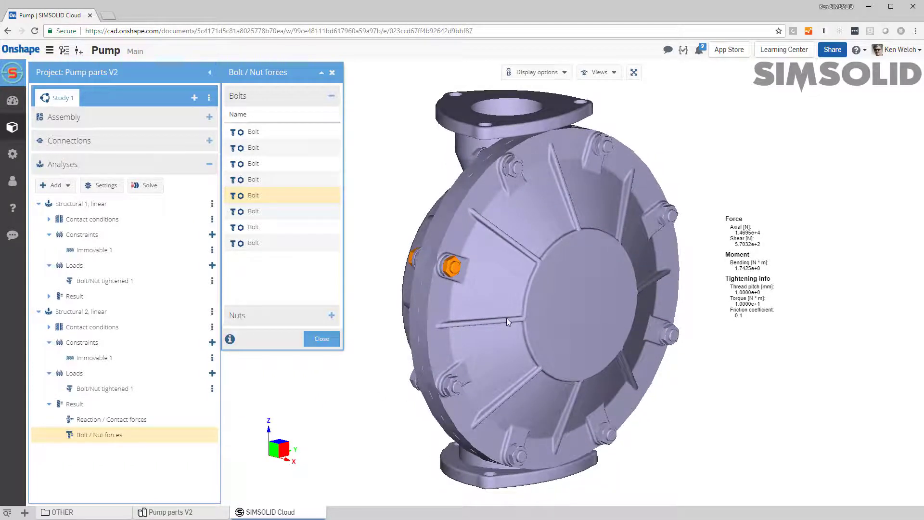
{"action": "left_click_drag", "start_coordinate": [509, 321], "coordinate": [487, 329]}
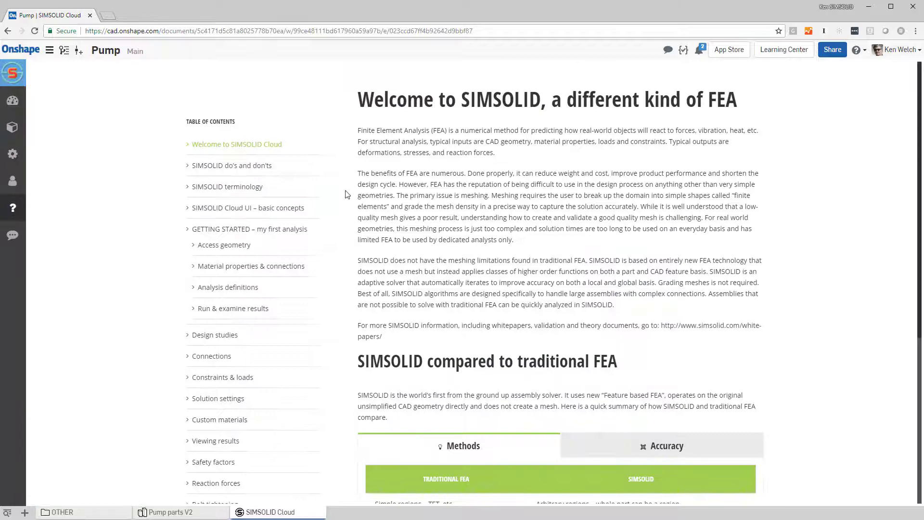
Scroll down the help table of contents toward the loads topics
{"action": "scroll", "scroll_direction": "down", "scroll_amount": 3}
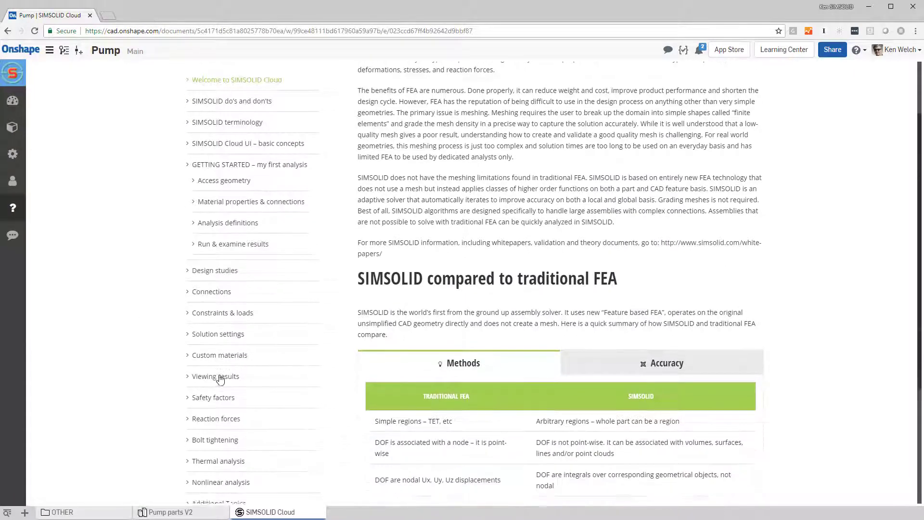
{"action": "scroll", "scroll_direction": "down", "scroll_amount": 3}
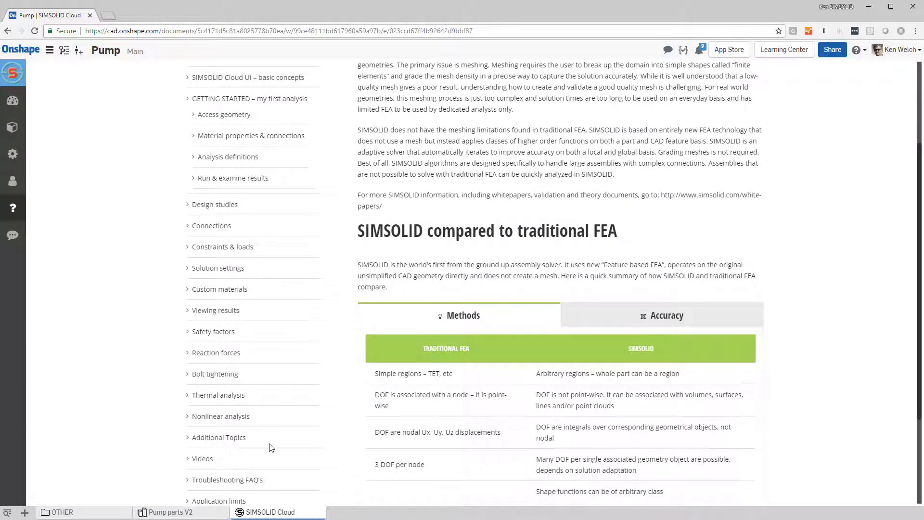
{"action": "scroll", "scroll_direction": "down", "scroll_amount": 3}
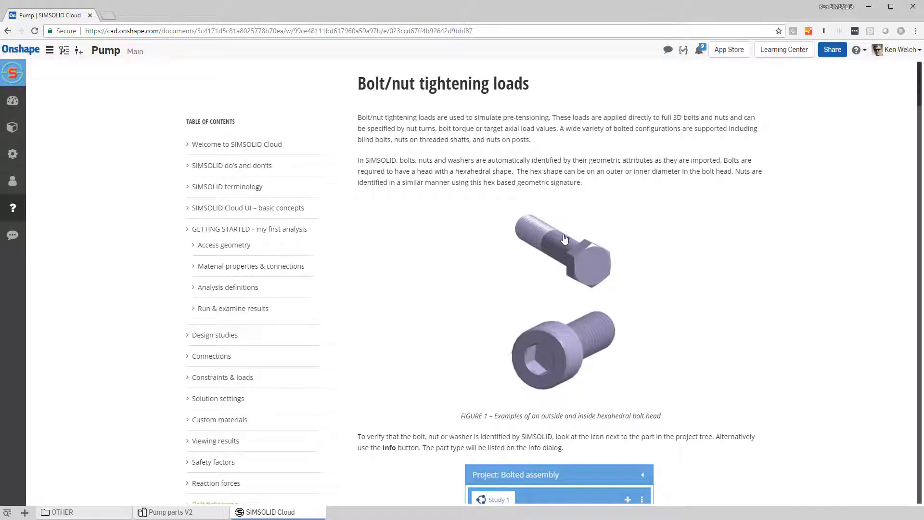
Scroll the Bolt tightening help page to the figure of supported bolt and nut configurations
{"action": "scroll", "scroll_direction": "down", "scroll_amount": 3}
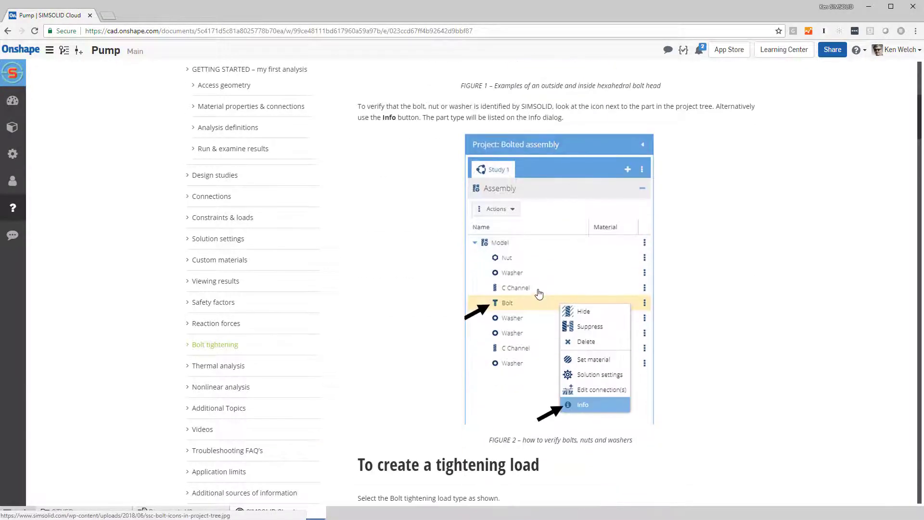
{"action": "scroll", "scroll_direction": "down", "scroll_amount": 3}
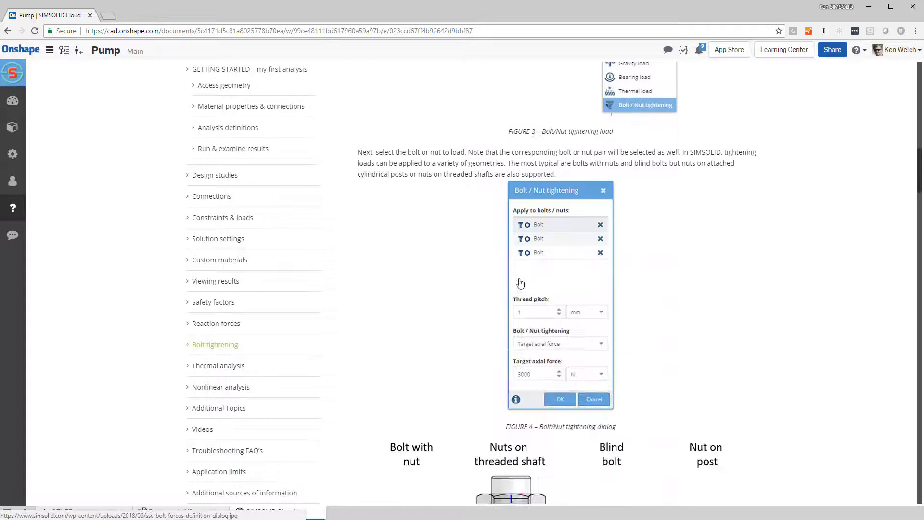
{"action": "scroll", "scroll_direction": "down", "scroll_amount": 3}
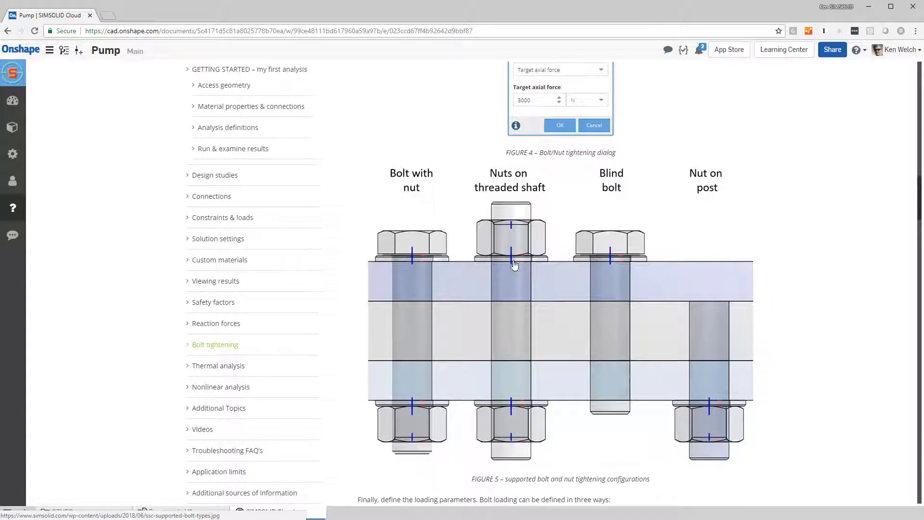
{"action": "mouse_move", "coordinate": [647, 302]}
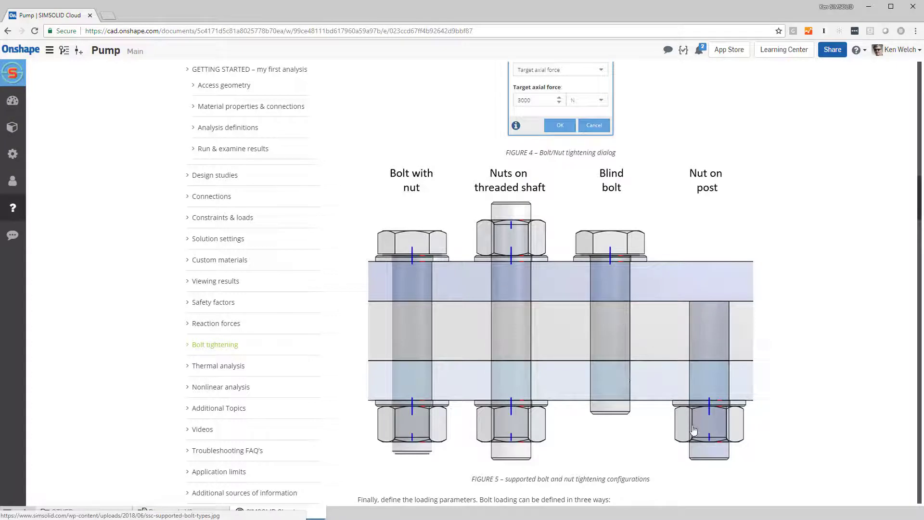
{"action": "mouse_move", "coordinate": [526, 317]}
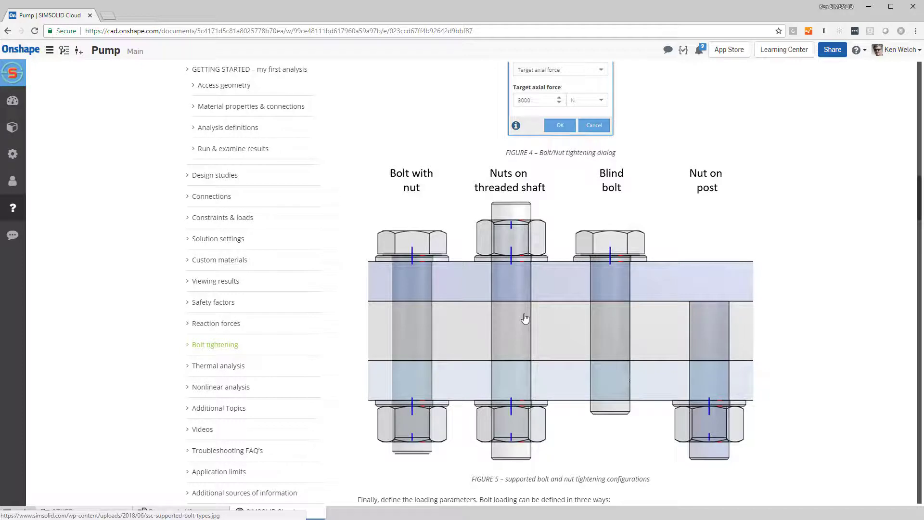
{"action": "mouse_move", "coordinate": [523, 318]}
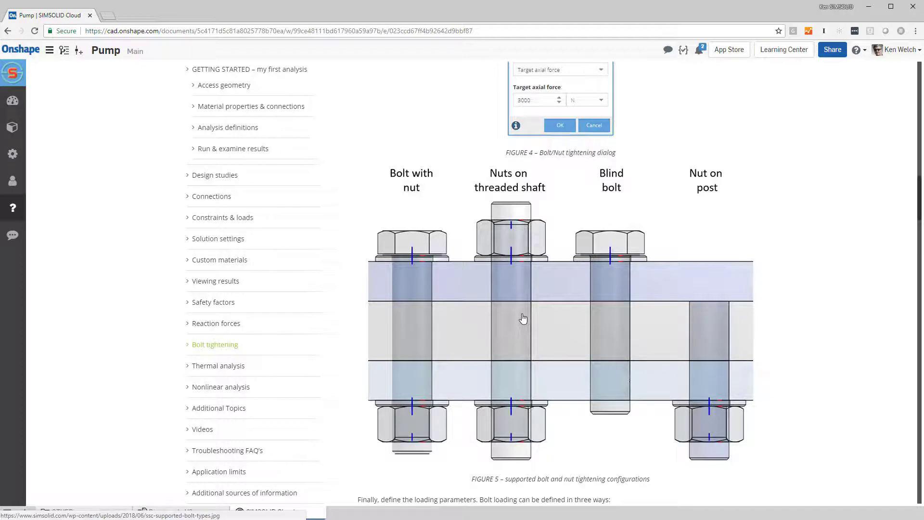
{"action": "mouse_move", "coordinate": [516, 319]}
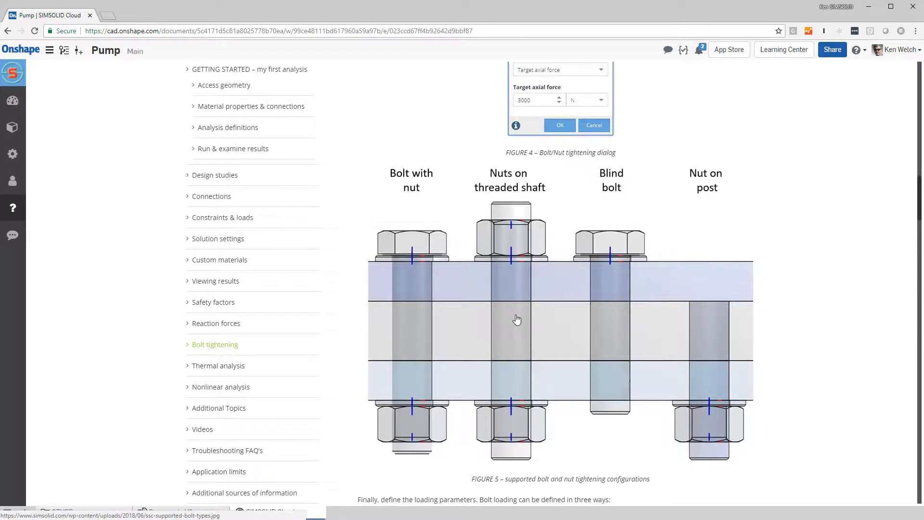
Scroll to the torque, axial force and number-of-turns equations at the page bottom
{"action": "scroll", "scroll_direction": "down", "scroll_amount": 3}
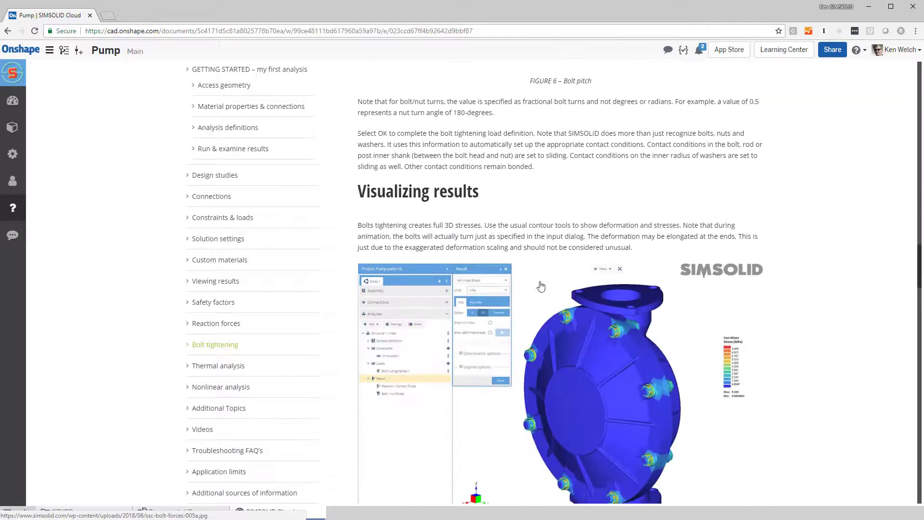
{"action": "scroll", "scroll_direction": "down", "scroll_amount": 3}
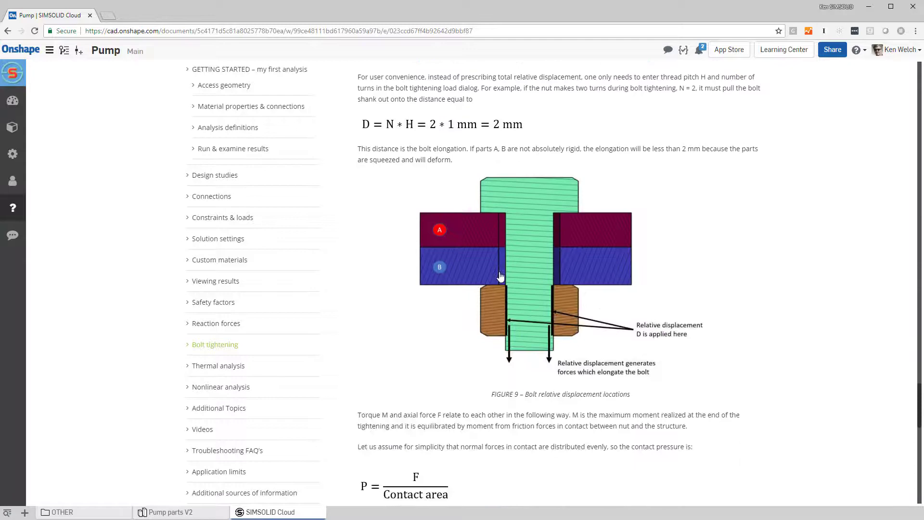
{"action": "scroll", "scroll_direction": "down", "scroll_amount": 3}
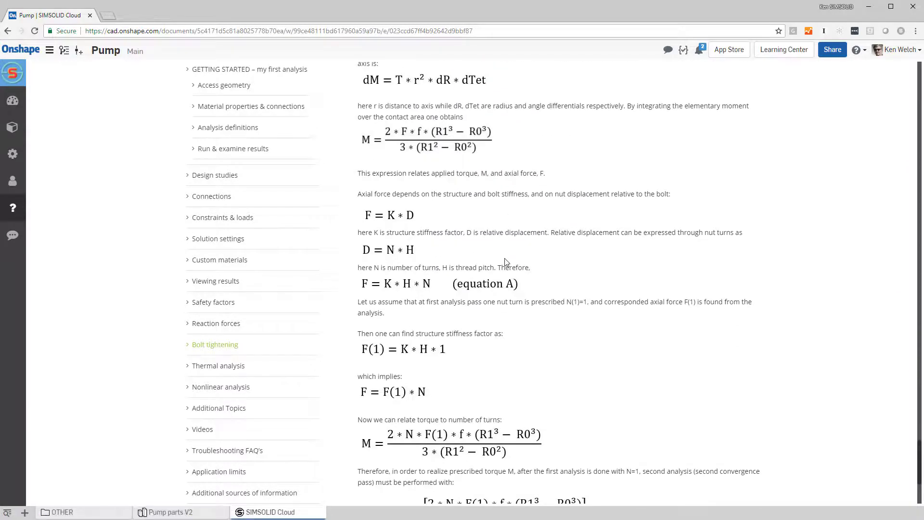
{"action": "scroll", "scroll_direction": "down", "scroll_amount": 3}
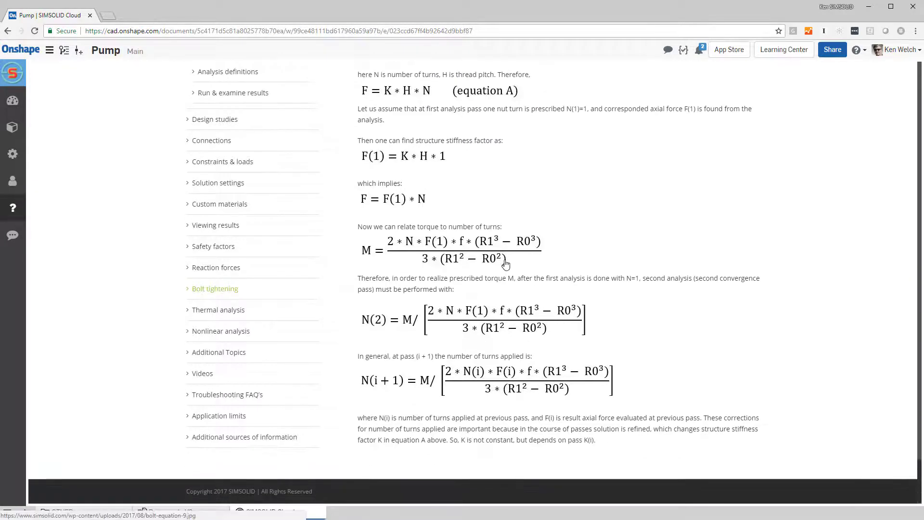